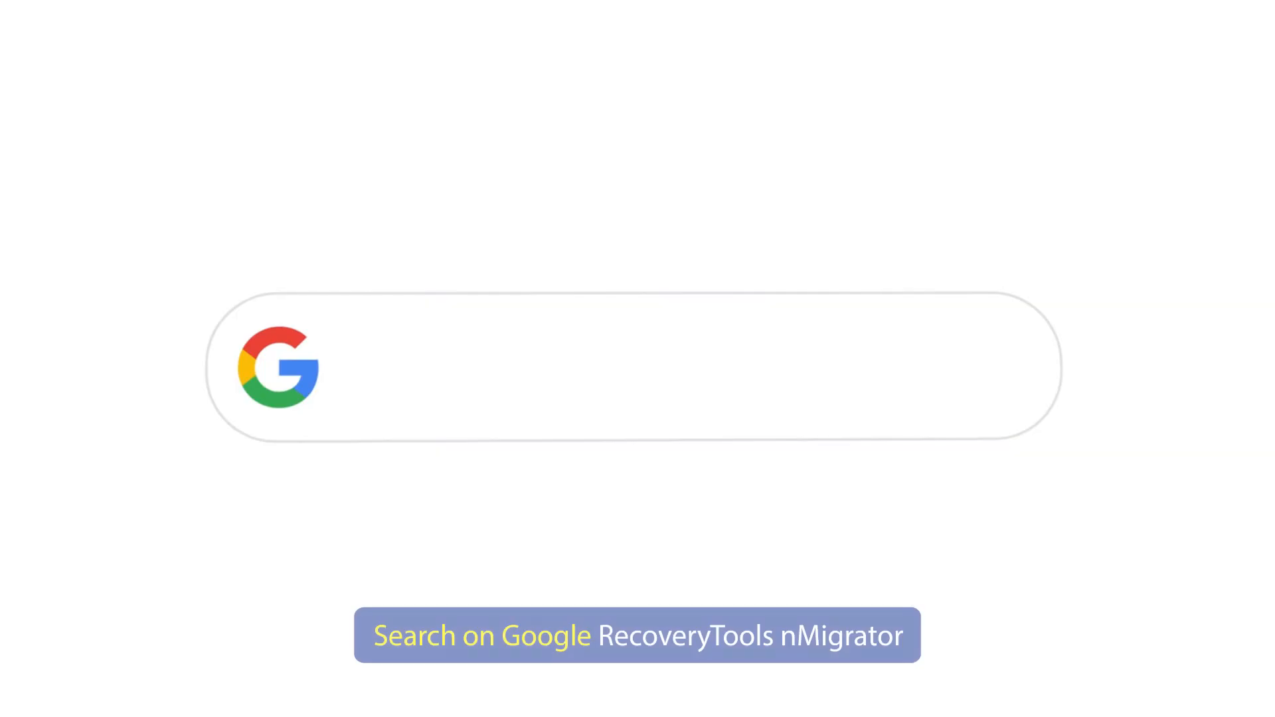
Search Google for "RecoveryTools nMigrator" and bring up the results.
text(RecoveryTools nM)
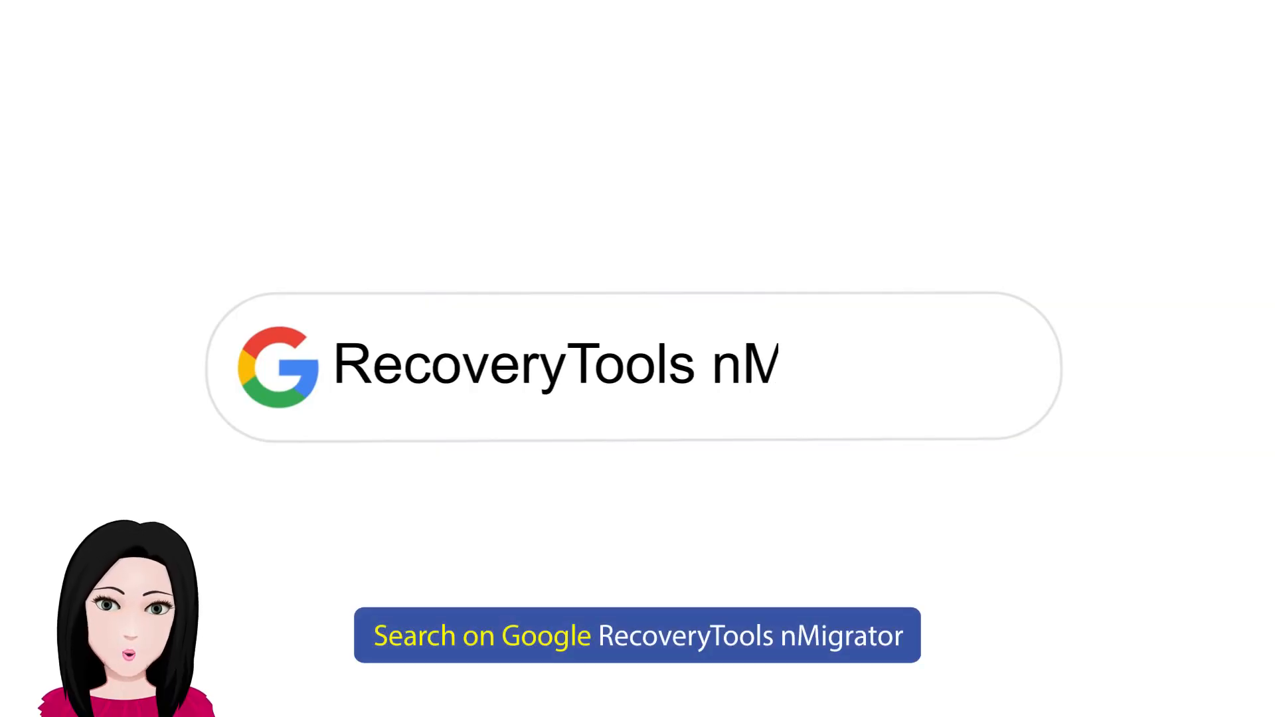
text(igrator)
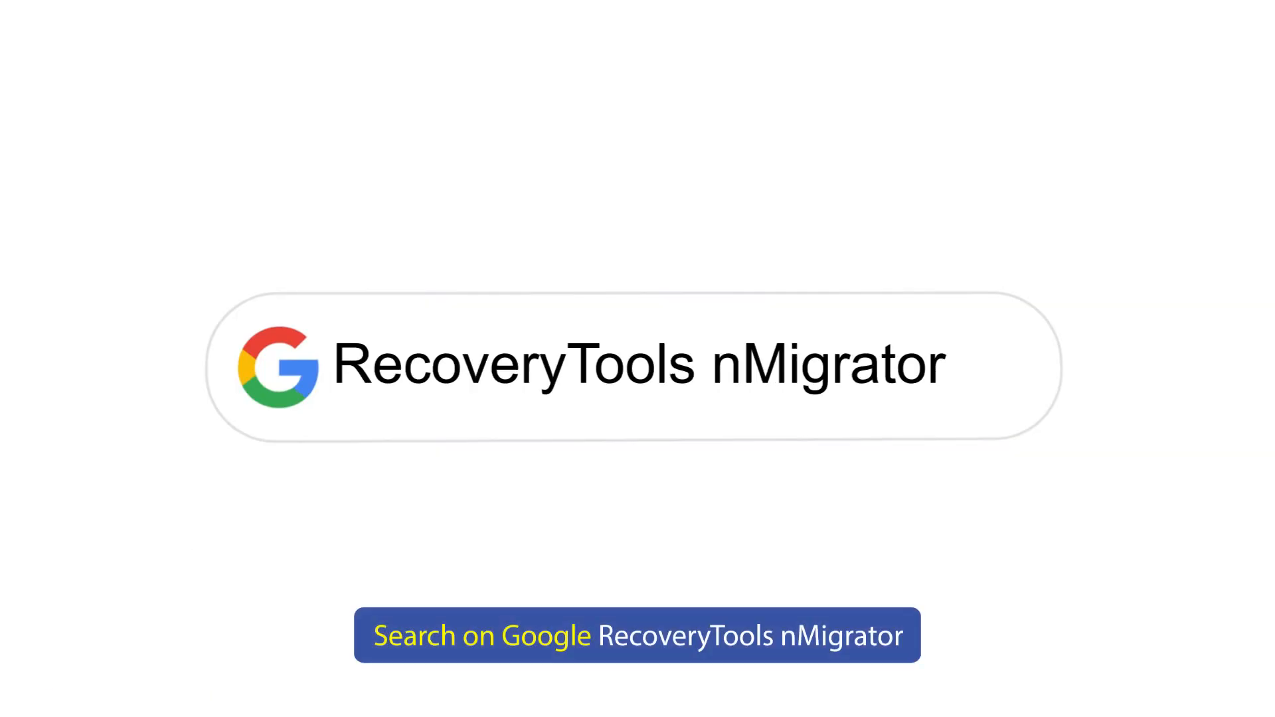
click(639, 635)
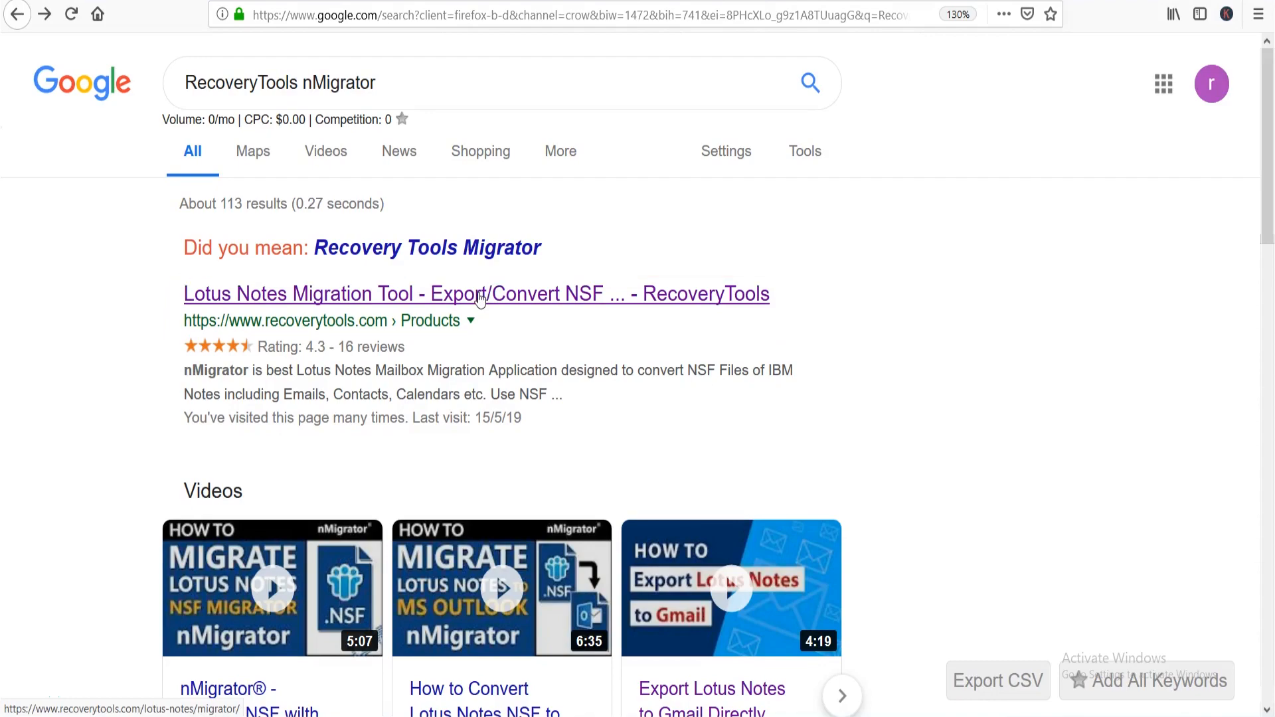
Download setup-nmigrator.exe from the RecoveryTools product page and start it from Downloads.
click(476, 293)
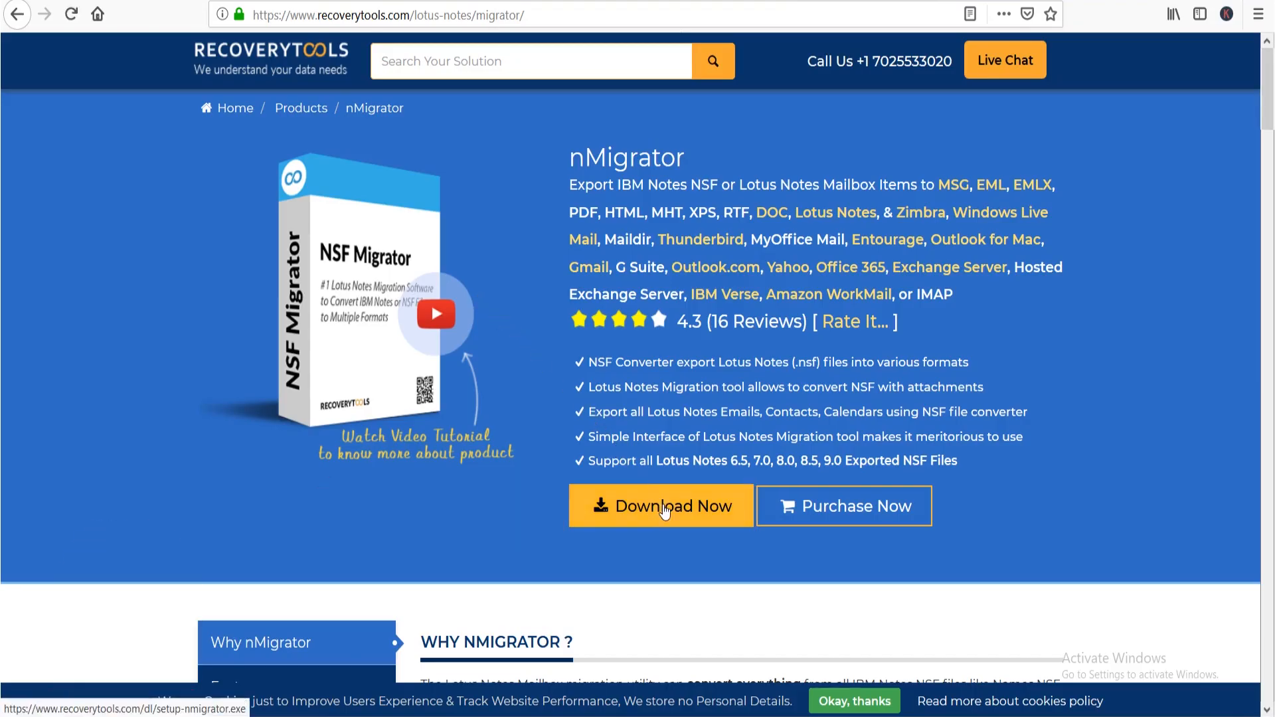
click(660, 506)
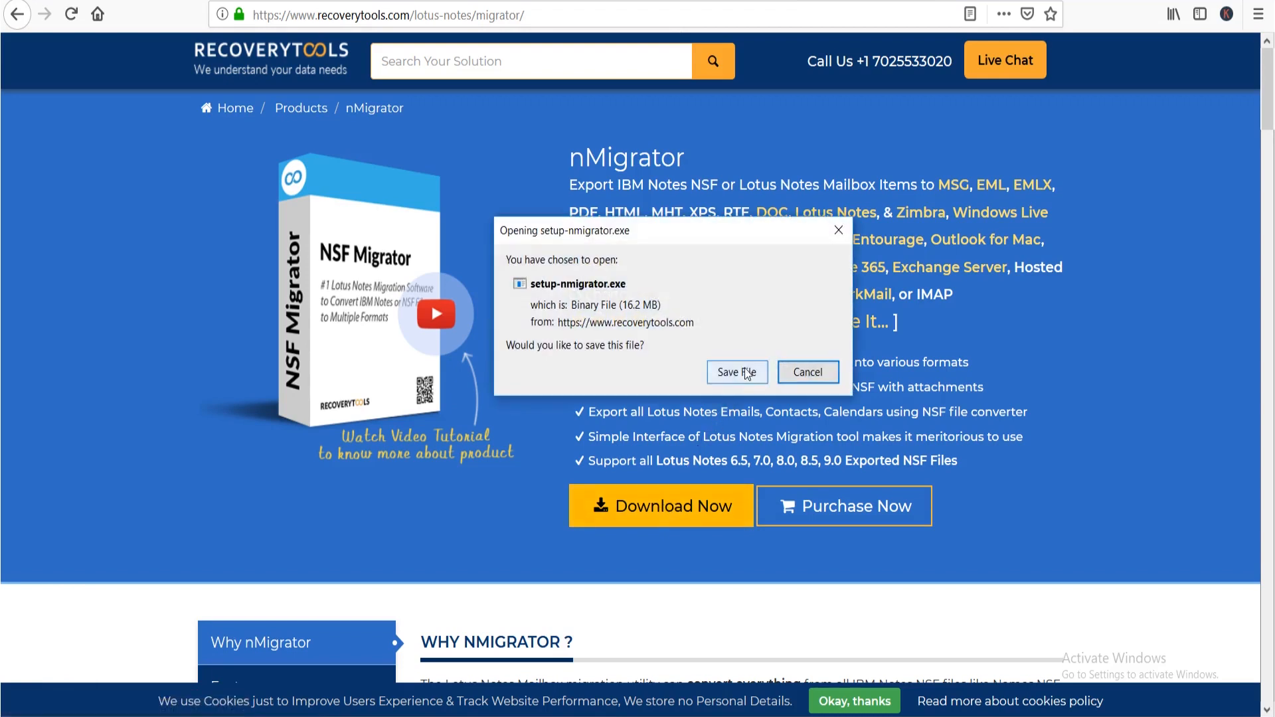
click(736, 372)
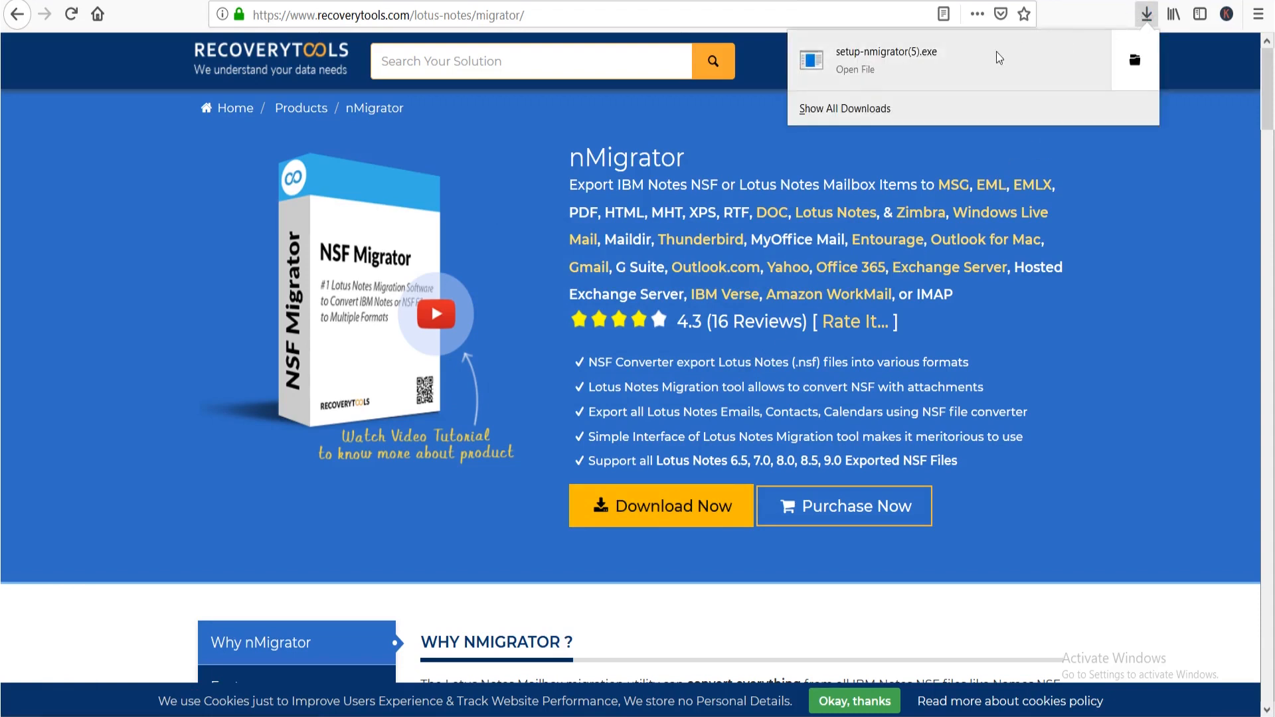
click(854, 69)
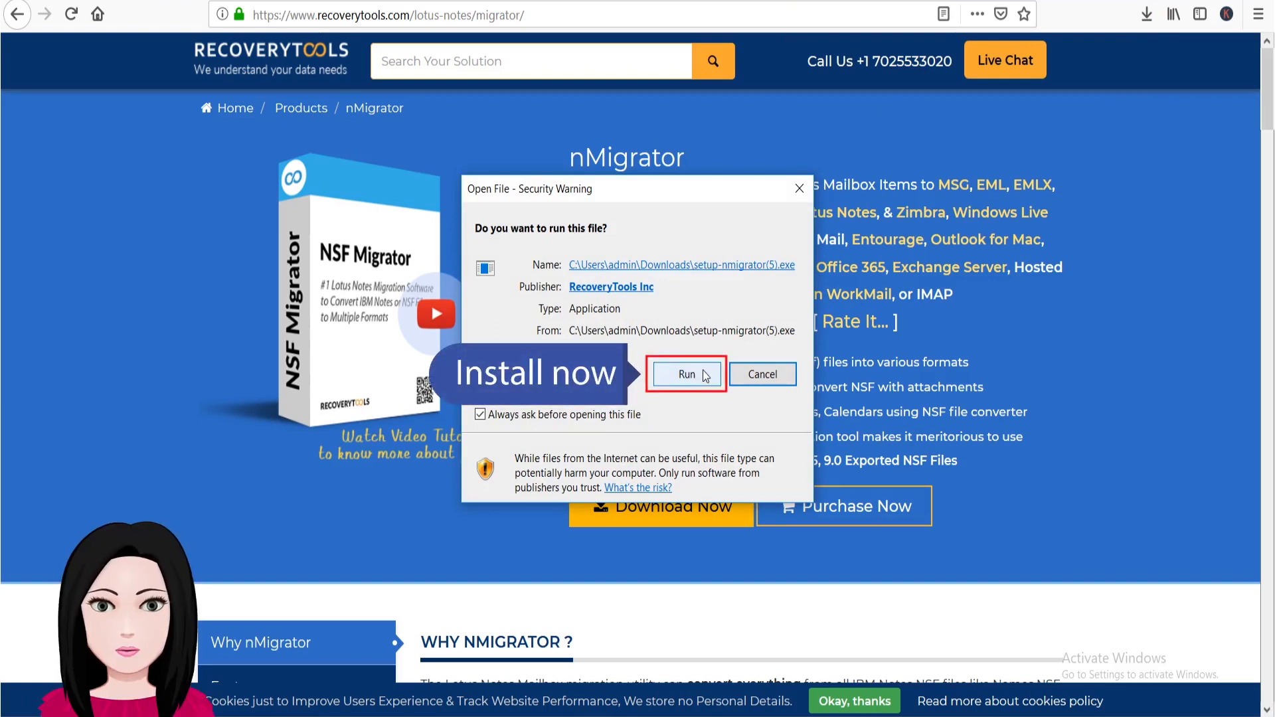
Run the installer in English, accept the agreement, keep the default folder and launch nMigrator.
click(686, 375)
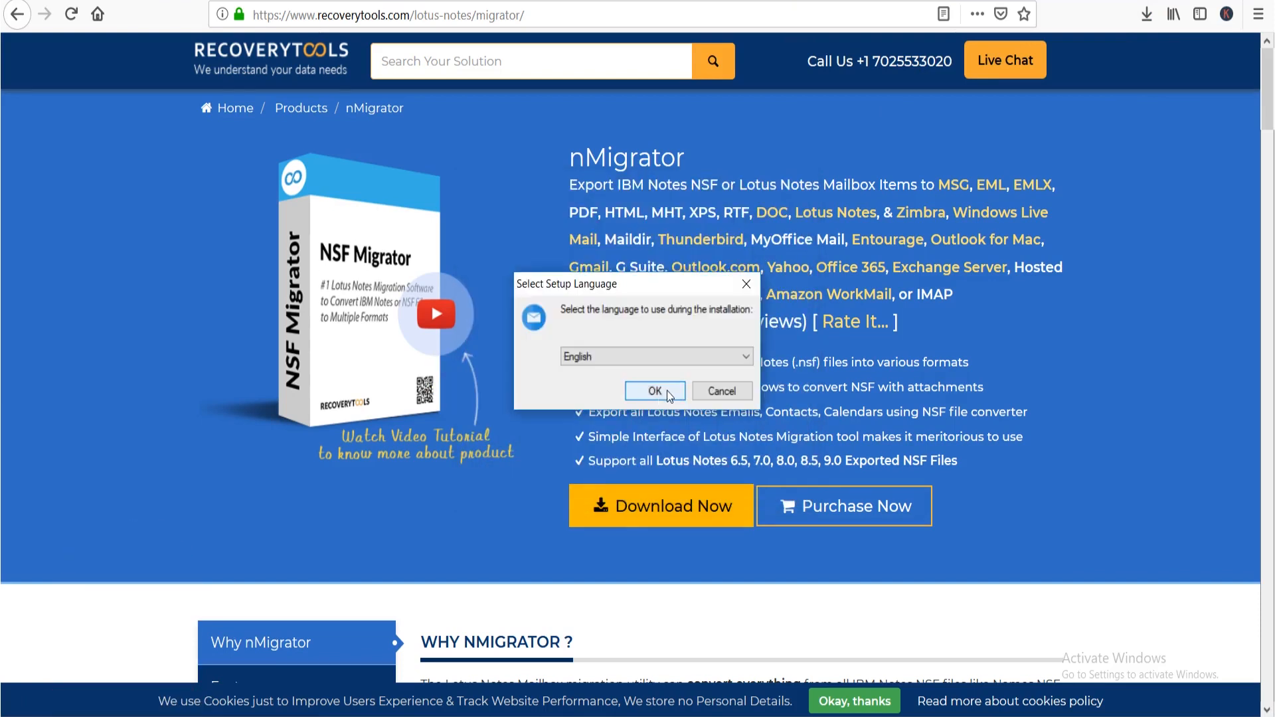
click(655, 390)
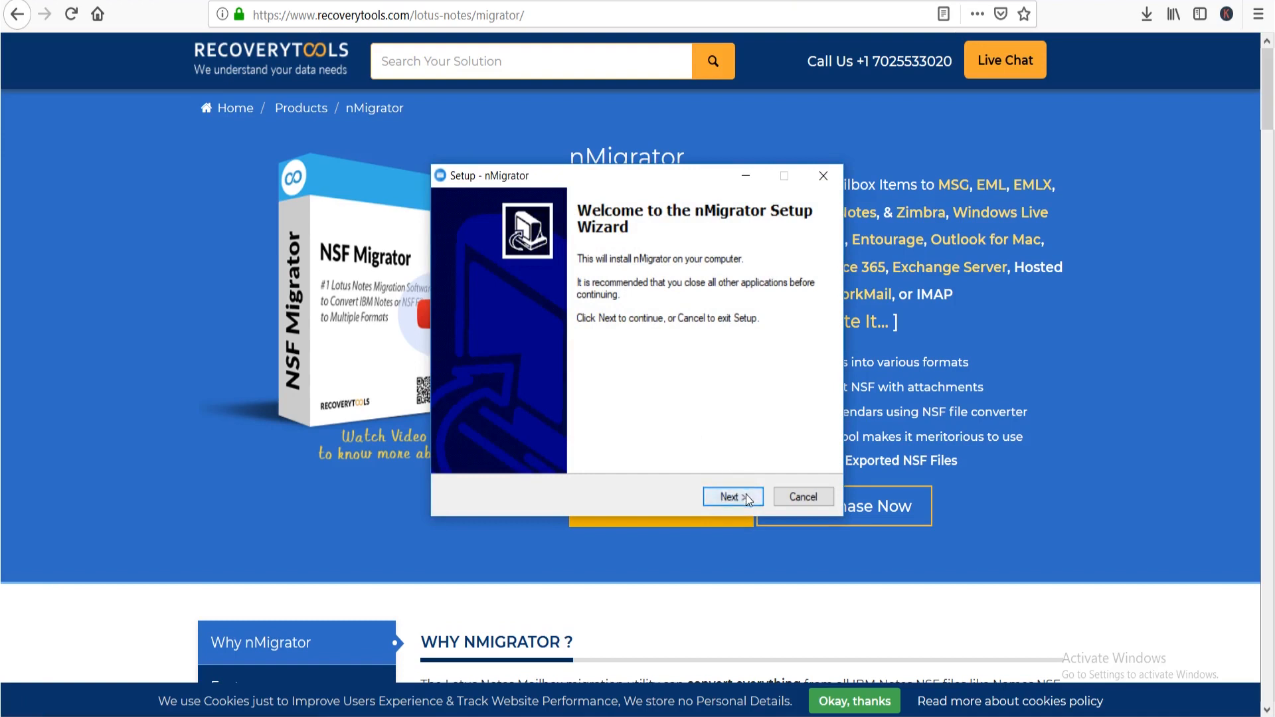
click(731, 496)
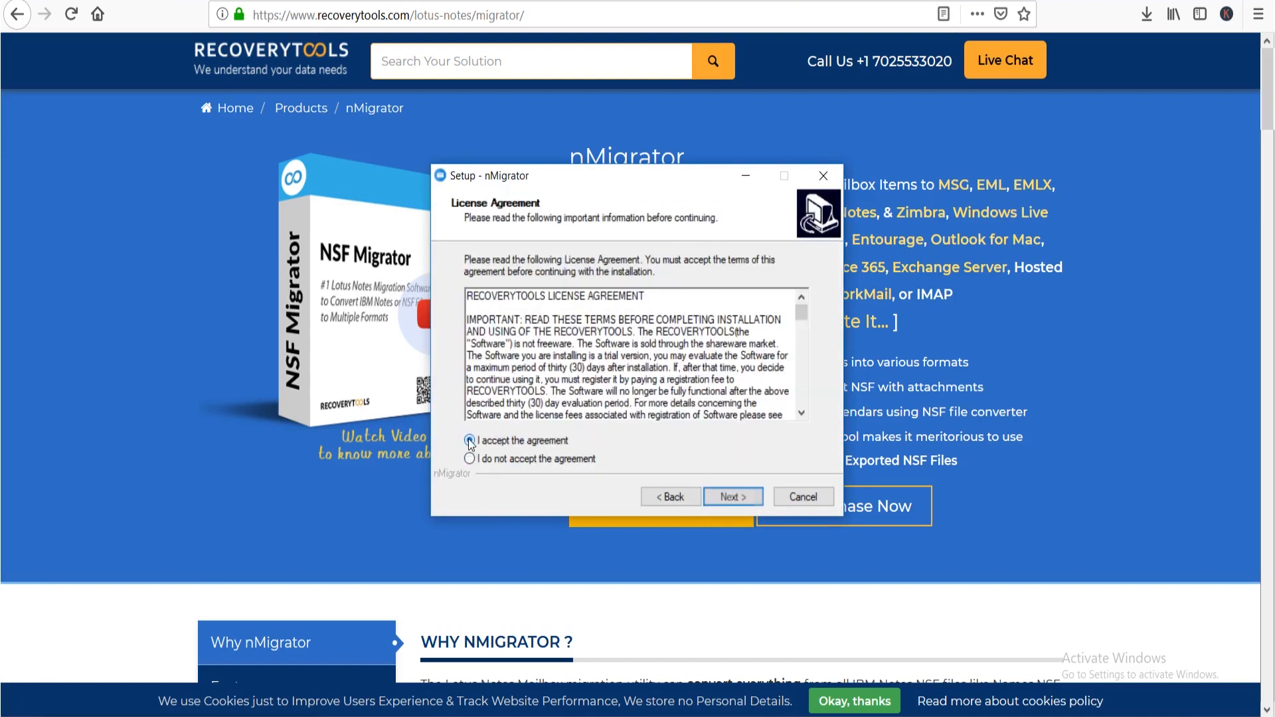
click(730, 496)
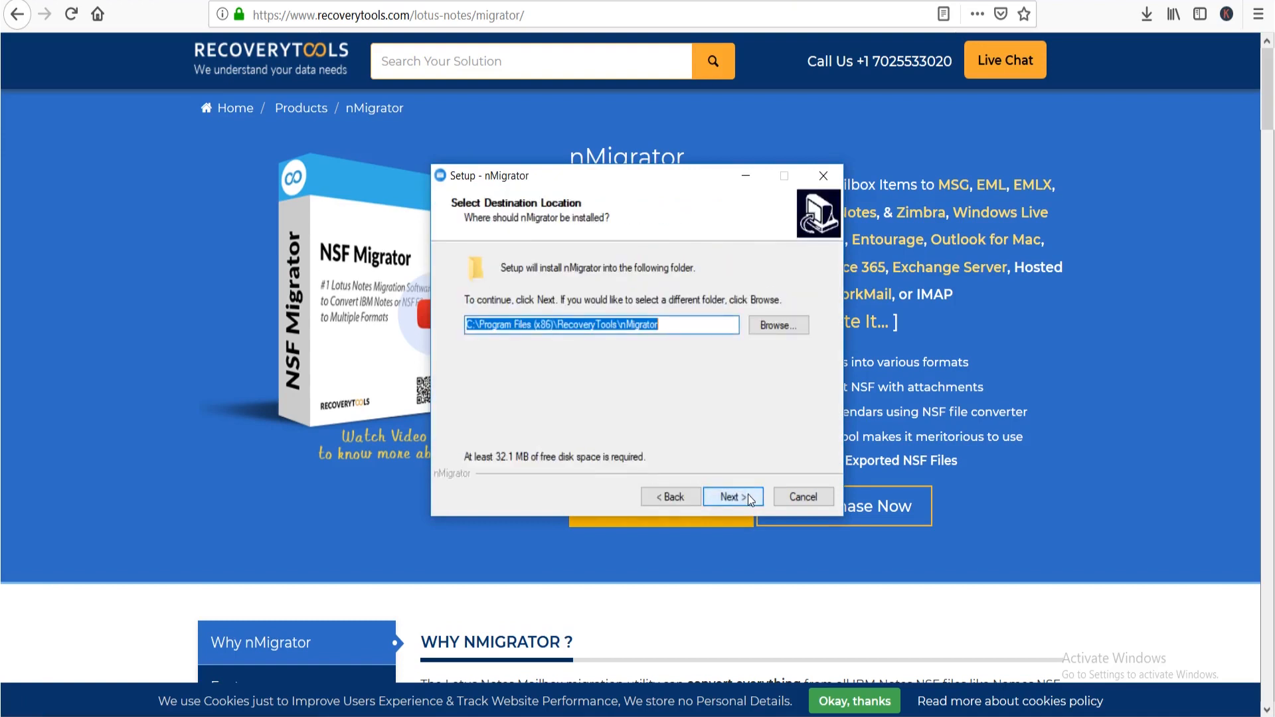
click(730, 497)
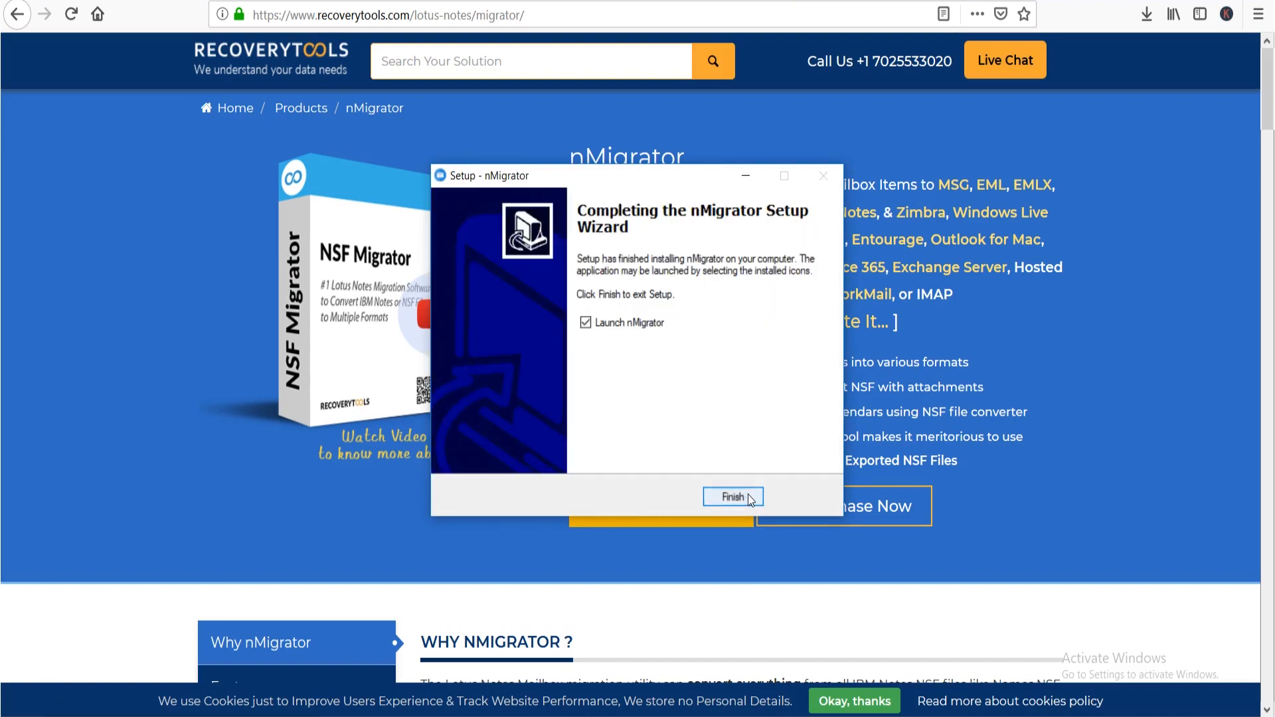
click(731, 497)
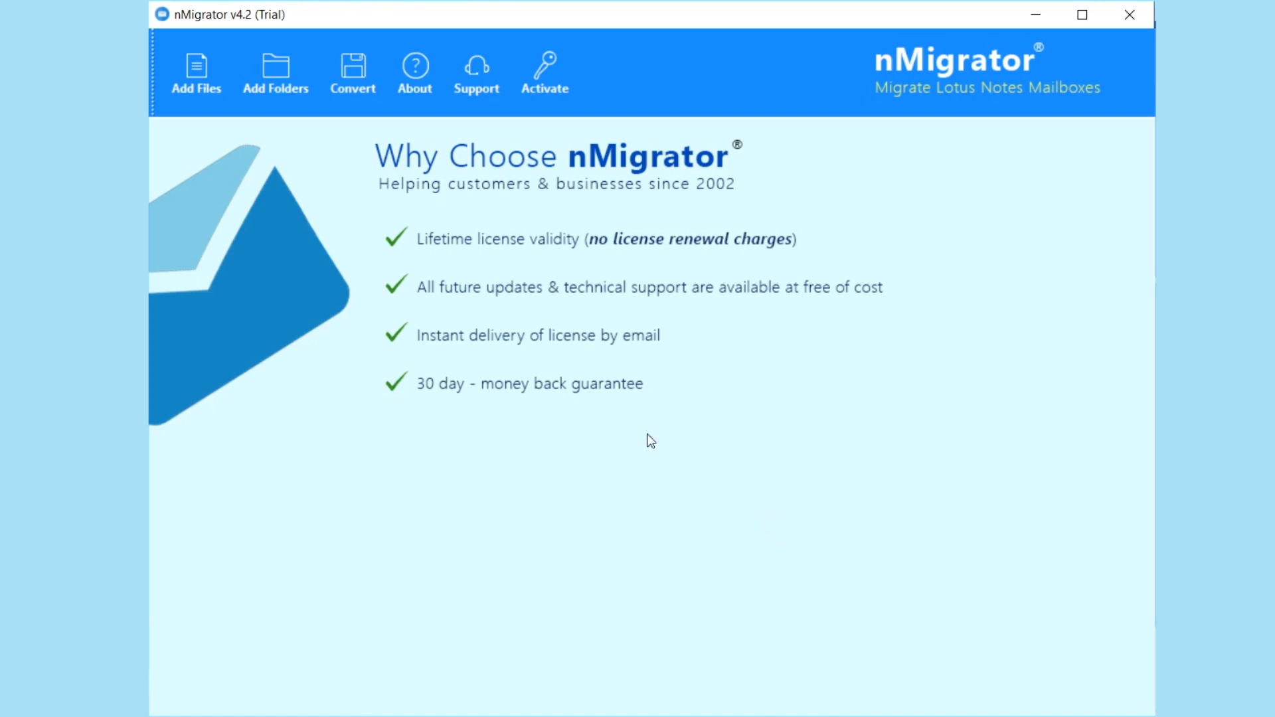
Add Important.nsf from the Open dialog so its mailbox folder tree loads.
click(197, 73)
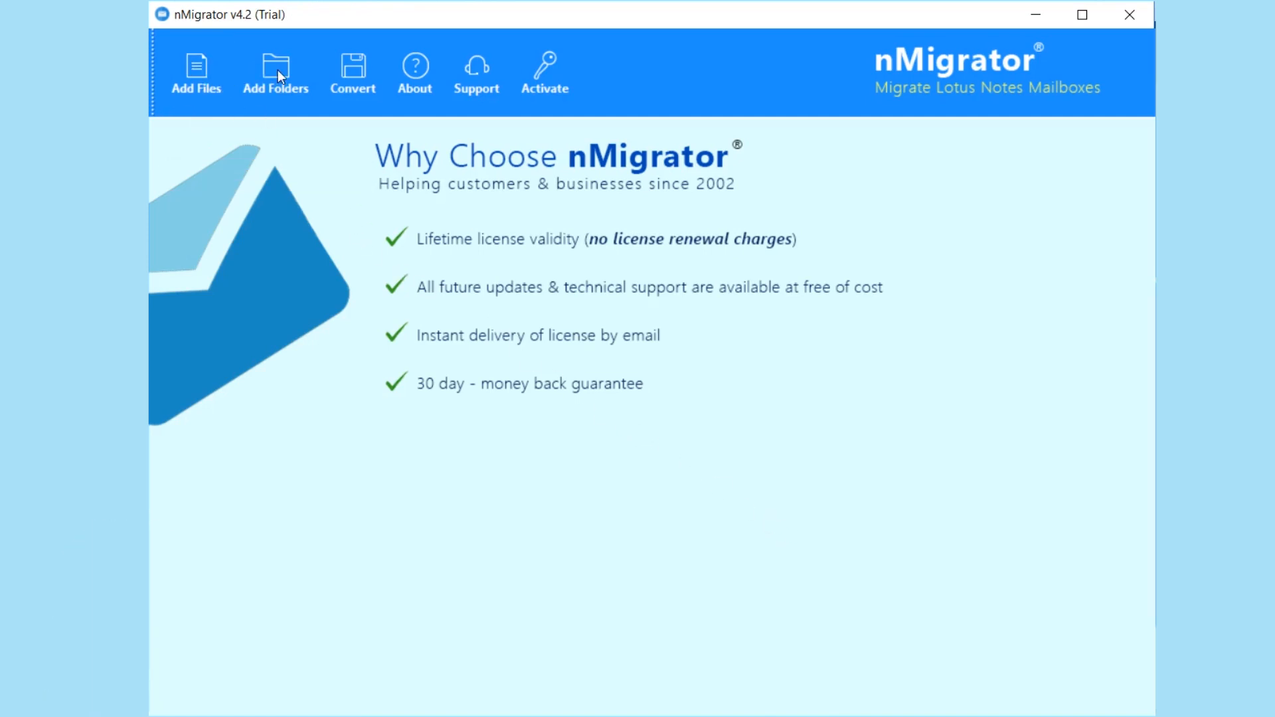
mouse_move(275, 73)
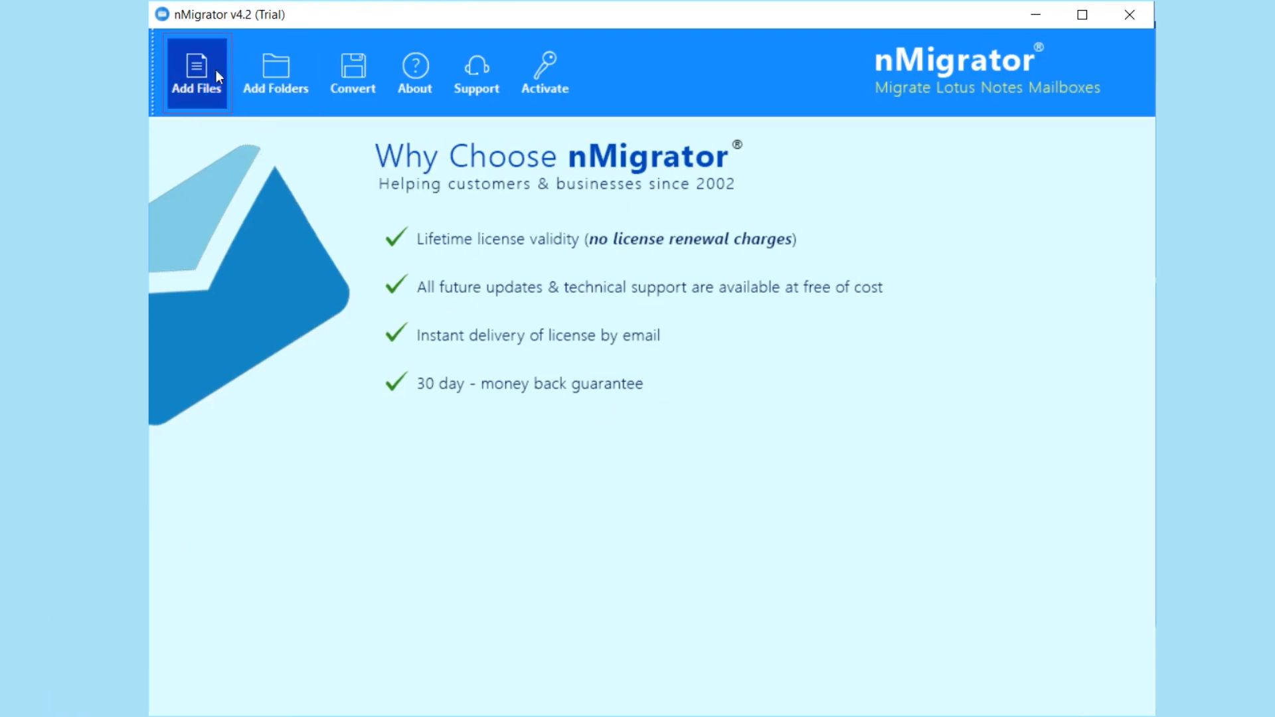
click(197, 73)
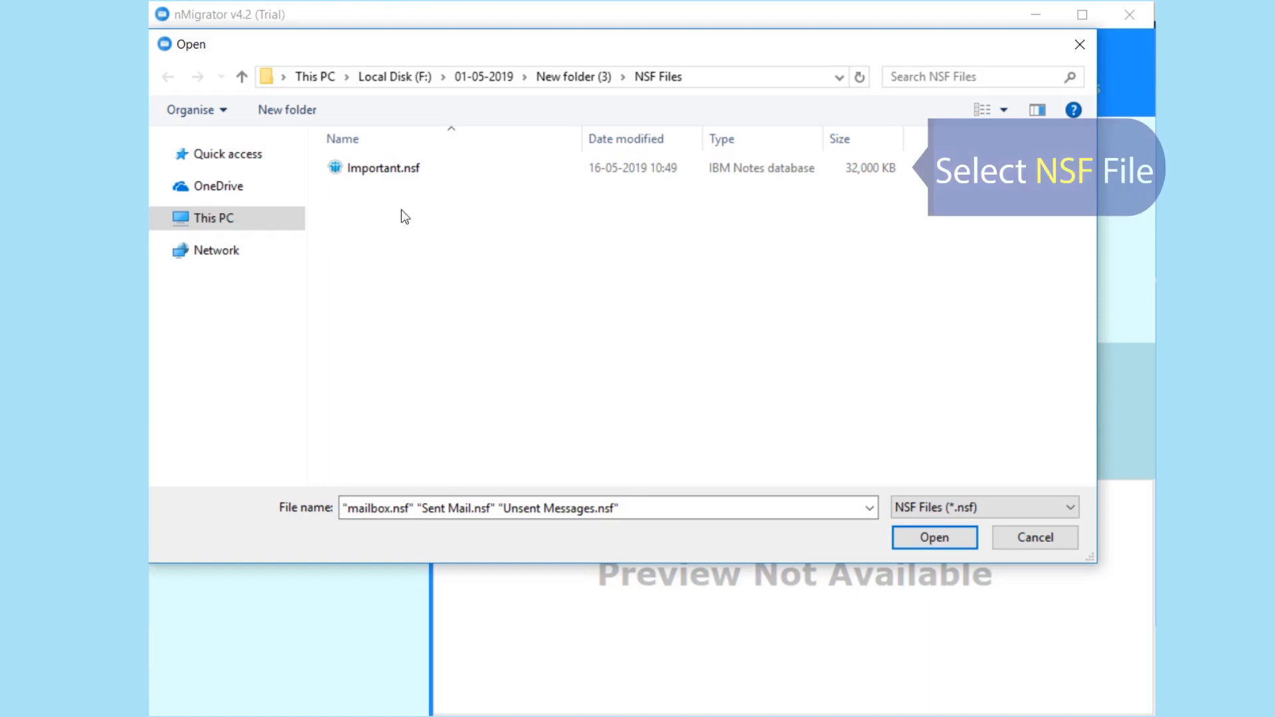
click(382, 167)
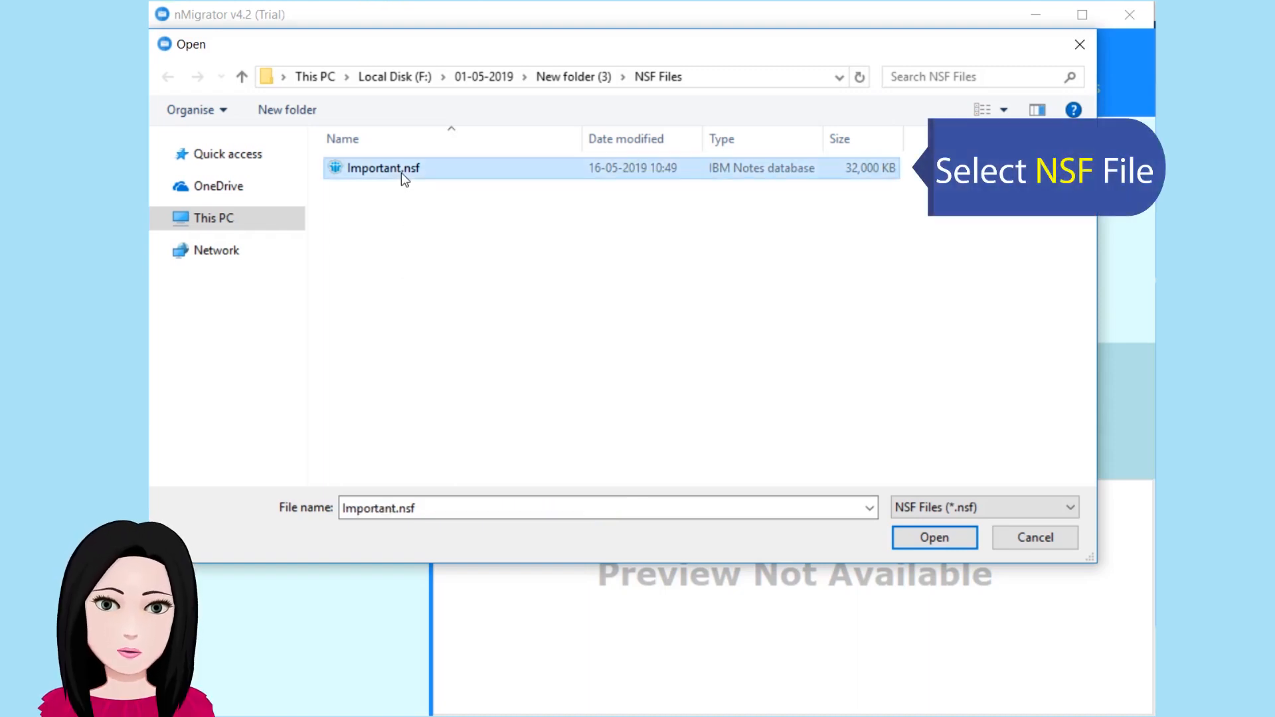
mouse_move(894, 507)
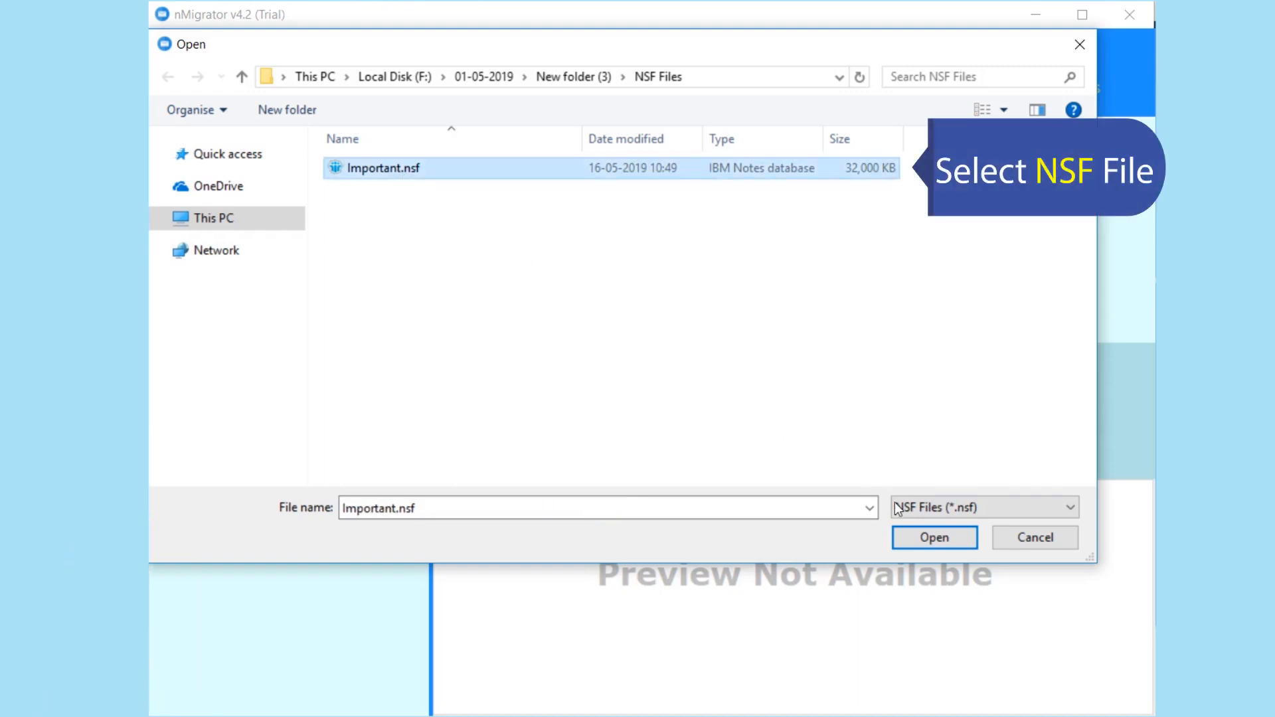
click(934, 538)
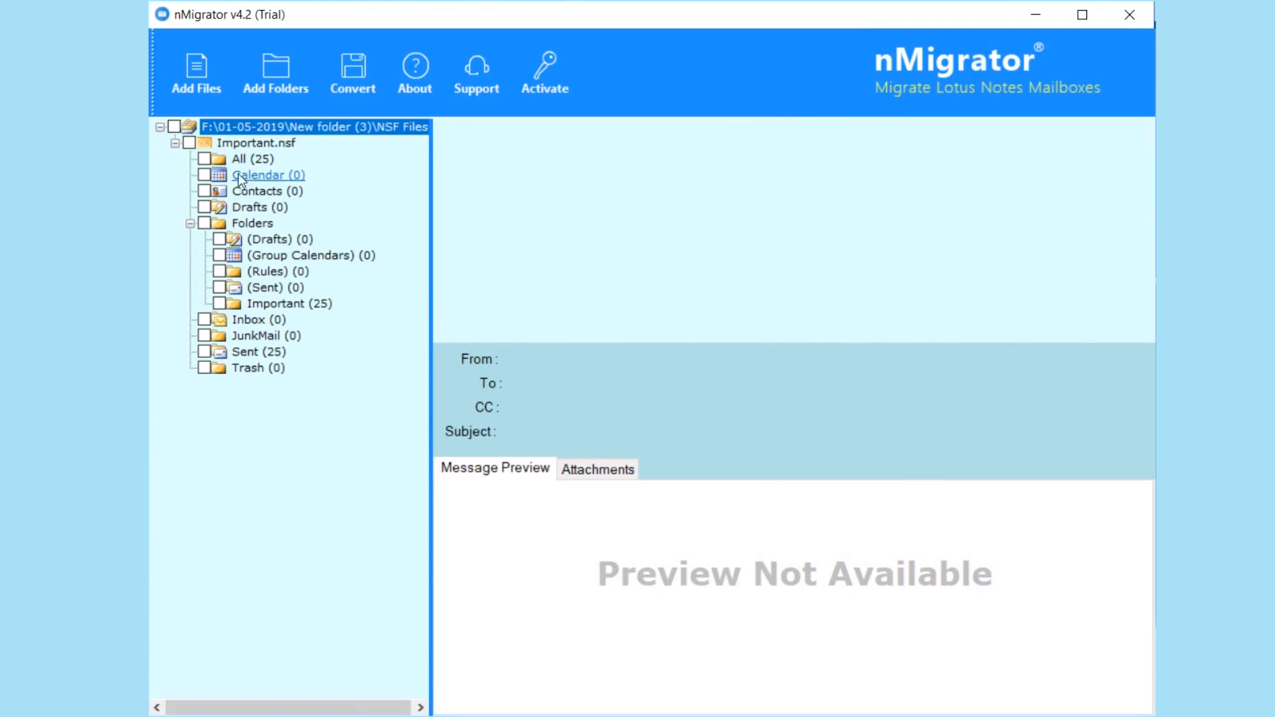
Check all folders of Important.nsf and start Convert to reach the saving options.
click(252, 159)
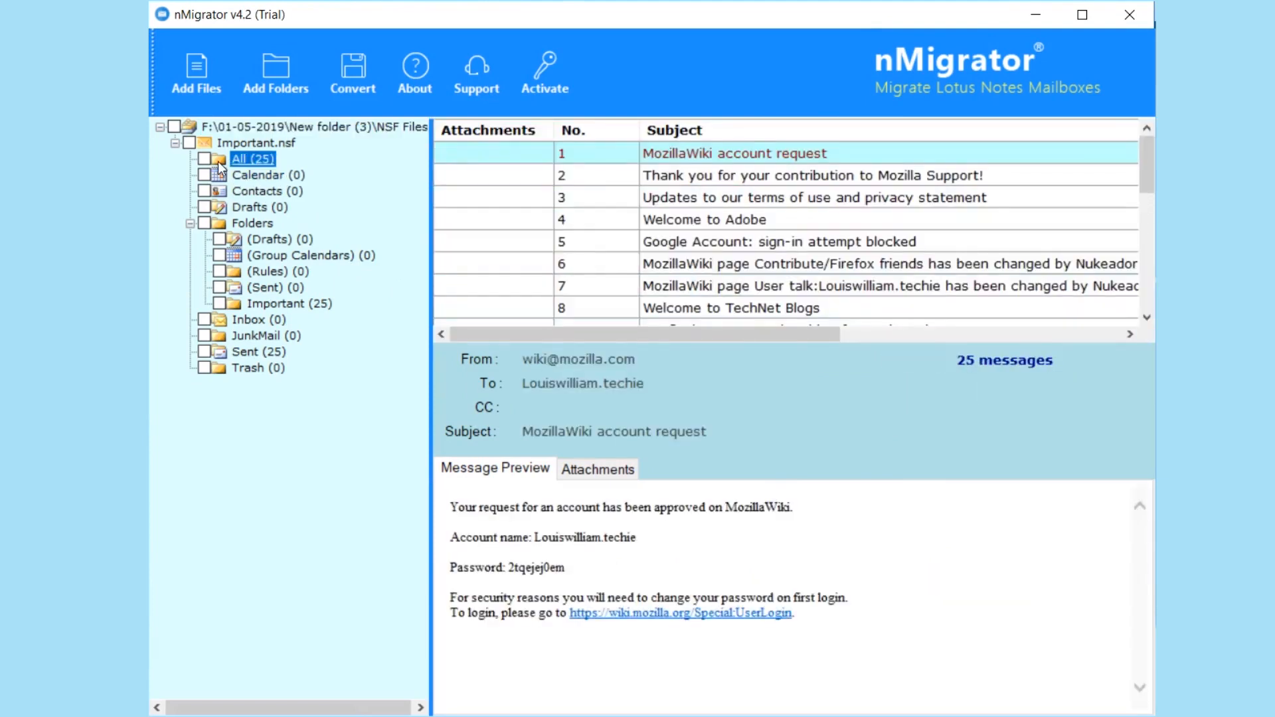
click(191, 142)
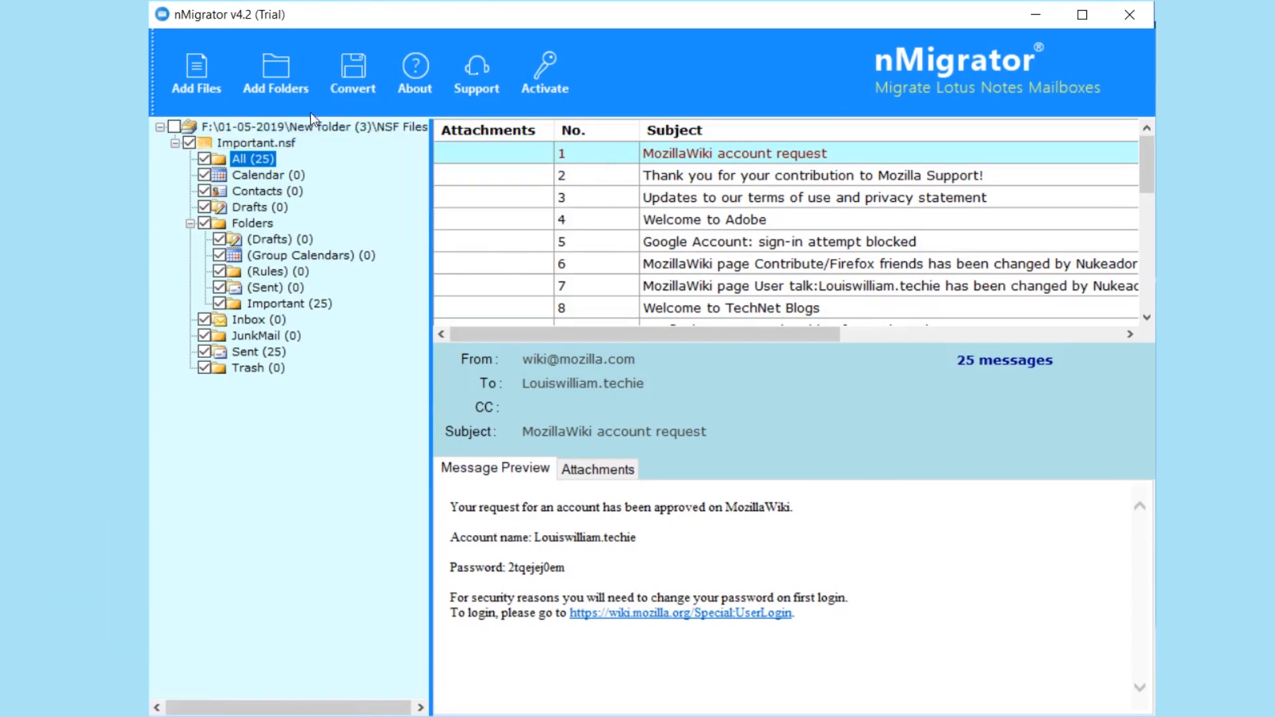
click(352, 72)
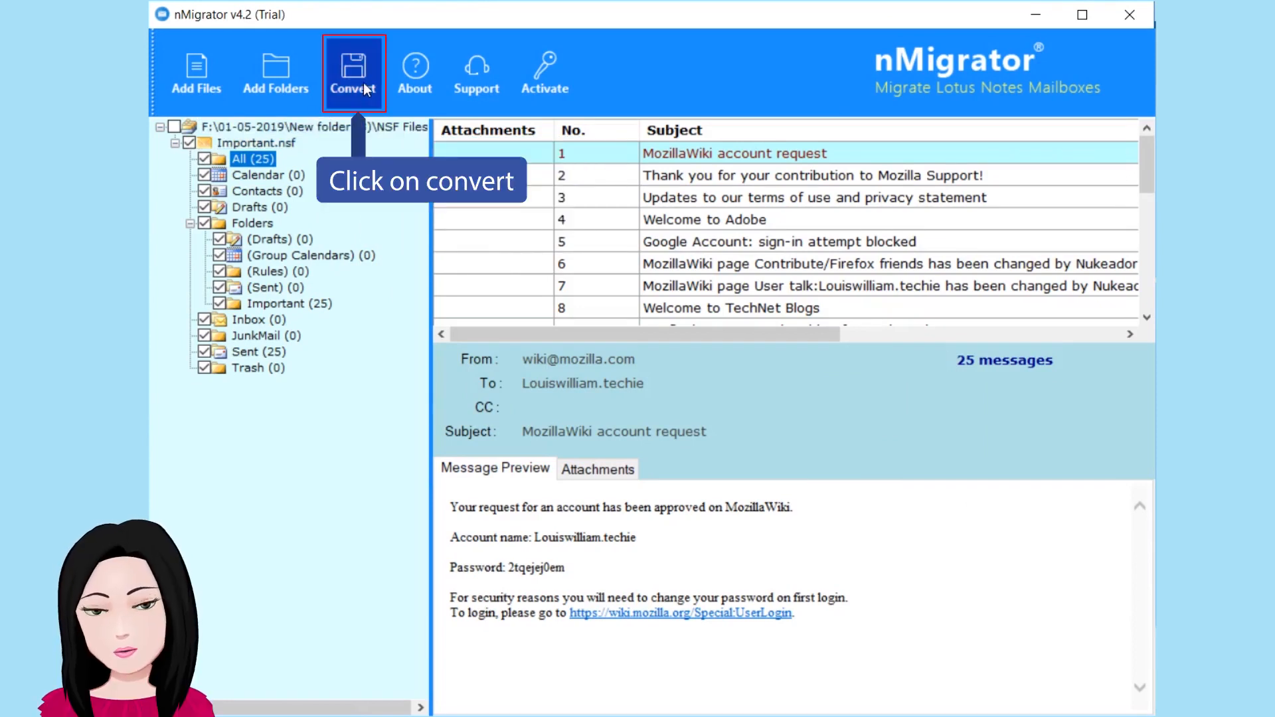
click(353, 72)
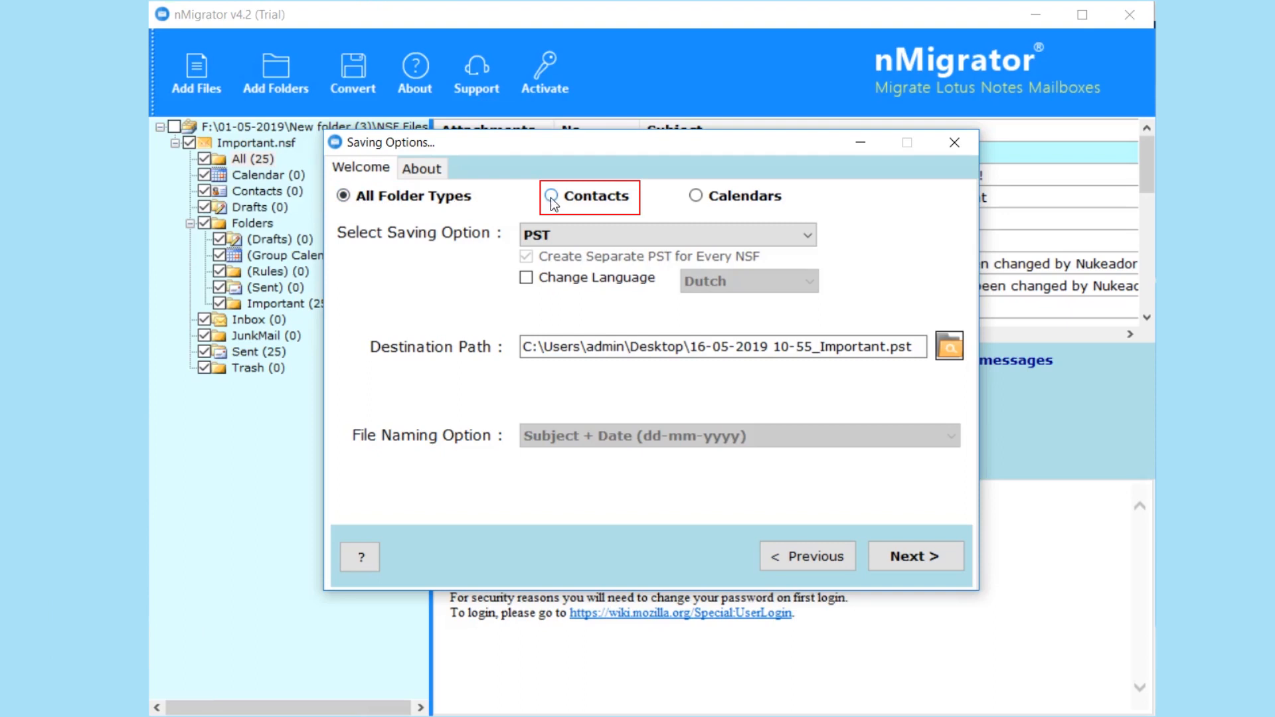
Review Contacts with vCard Format, then set Calendars to ICS Format.
click(553, 196)
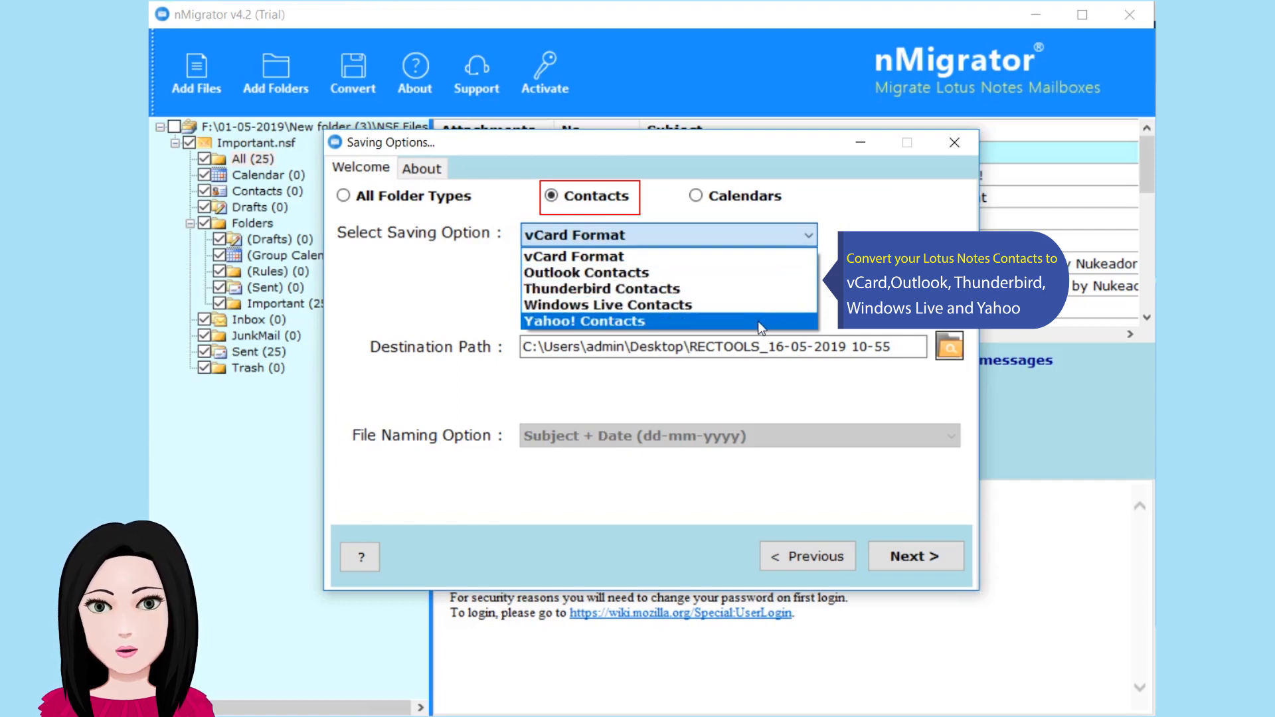
mouse_move(763, 259)
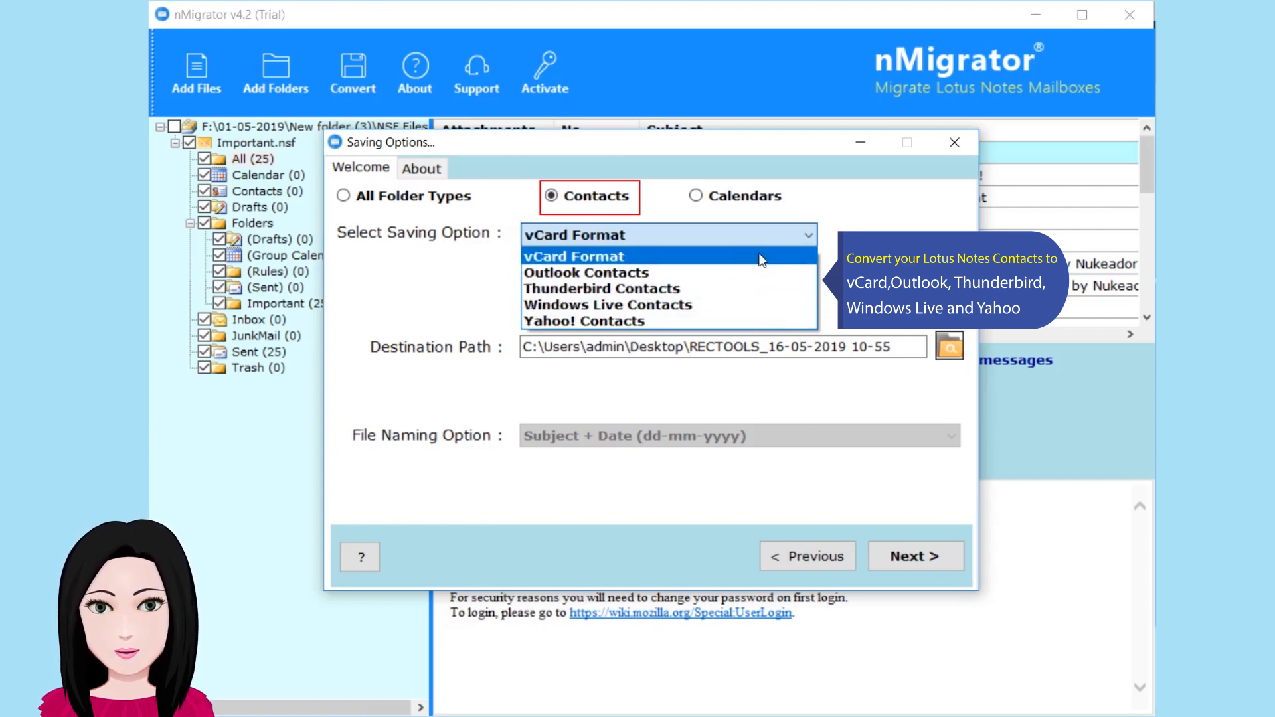
click(575, 255)
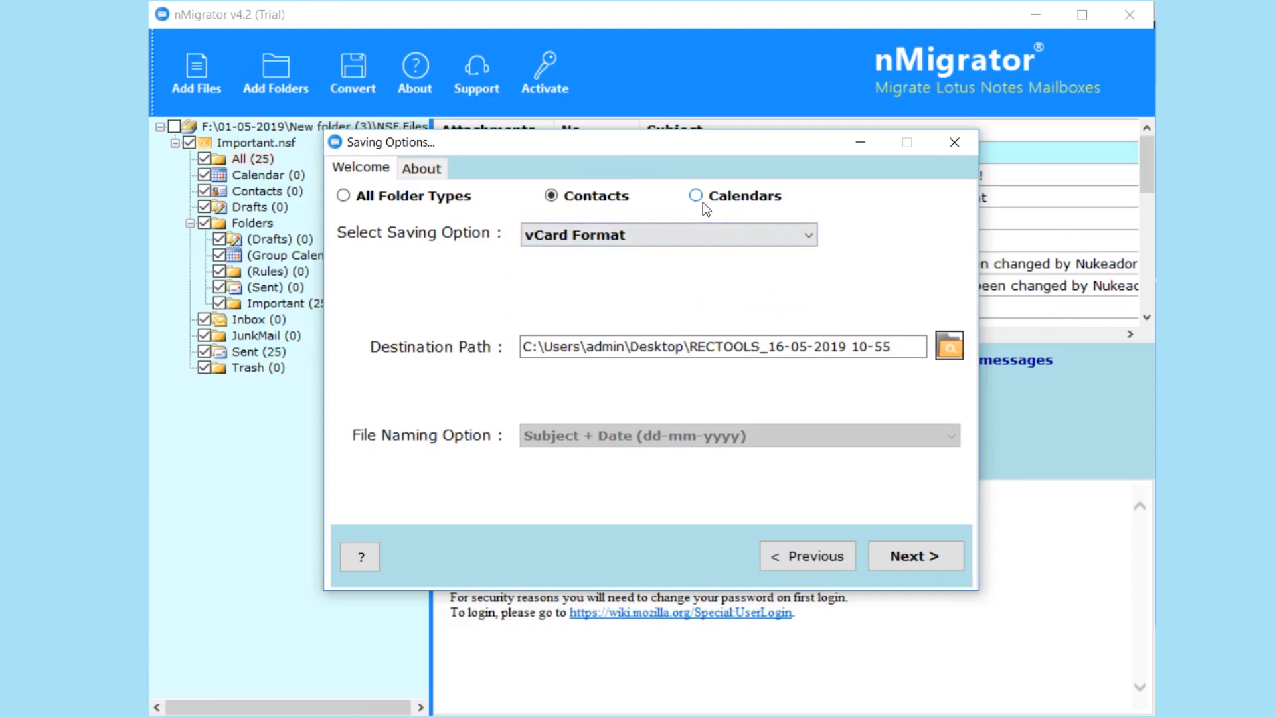
click(695, 196)
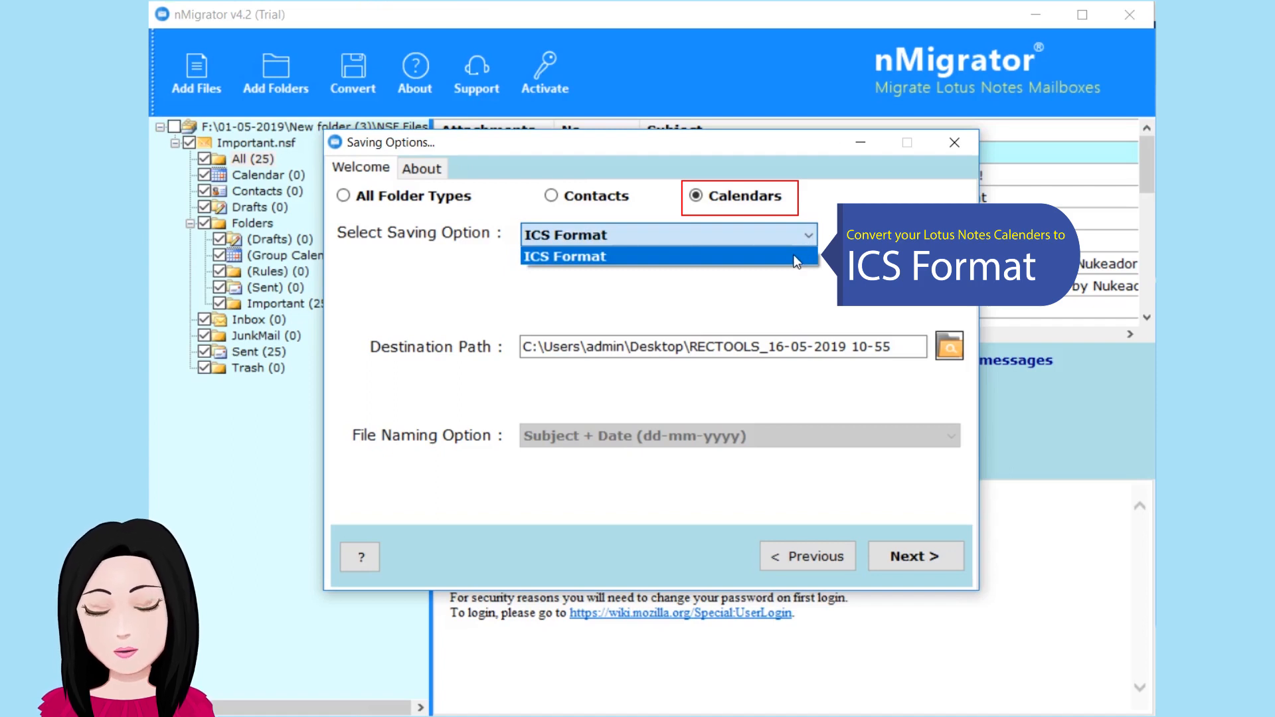
click(668, 257)
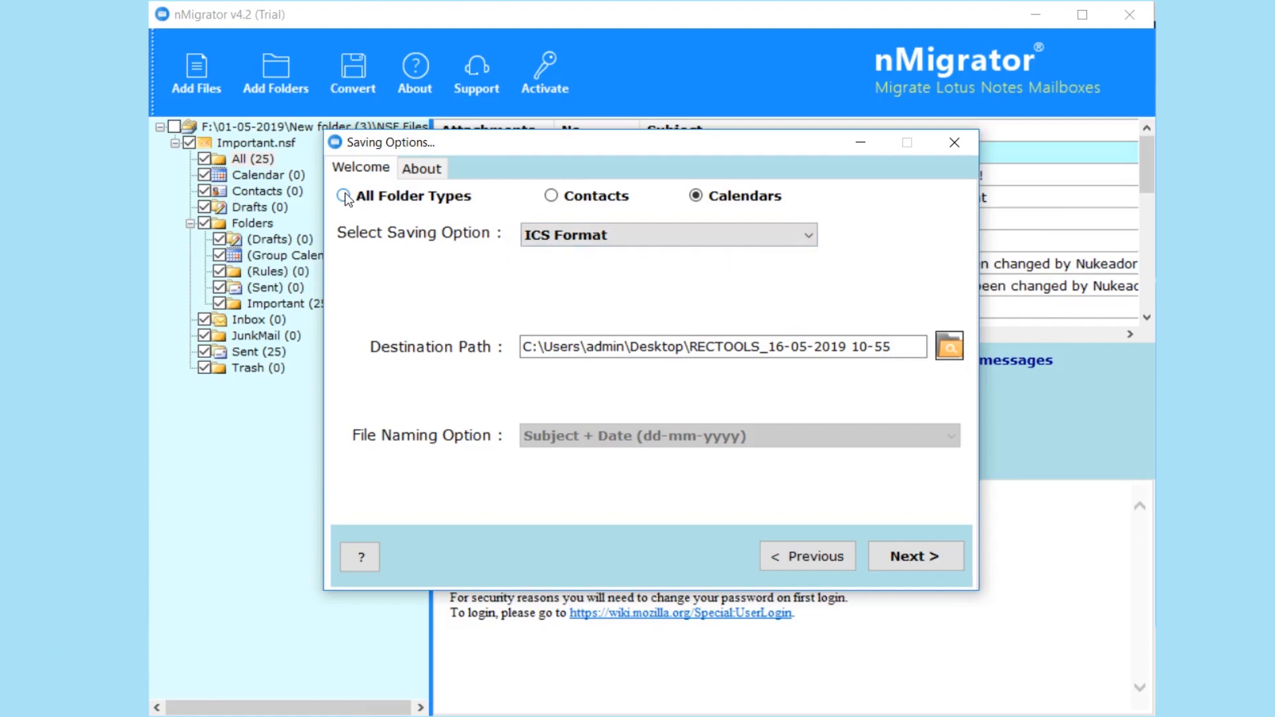
Choose All Folder Types with CSV output and run the conversion to completion.
click(350, 195)
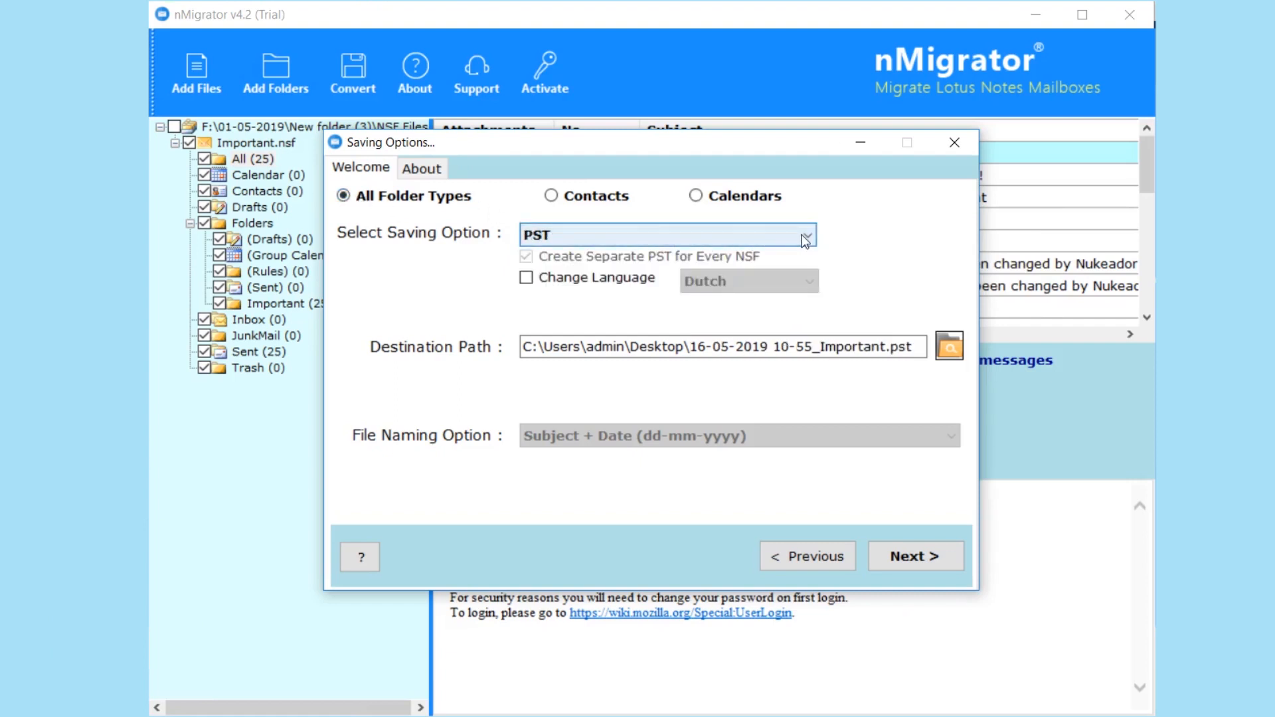
click(805, 235)
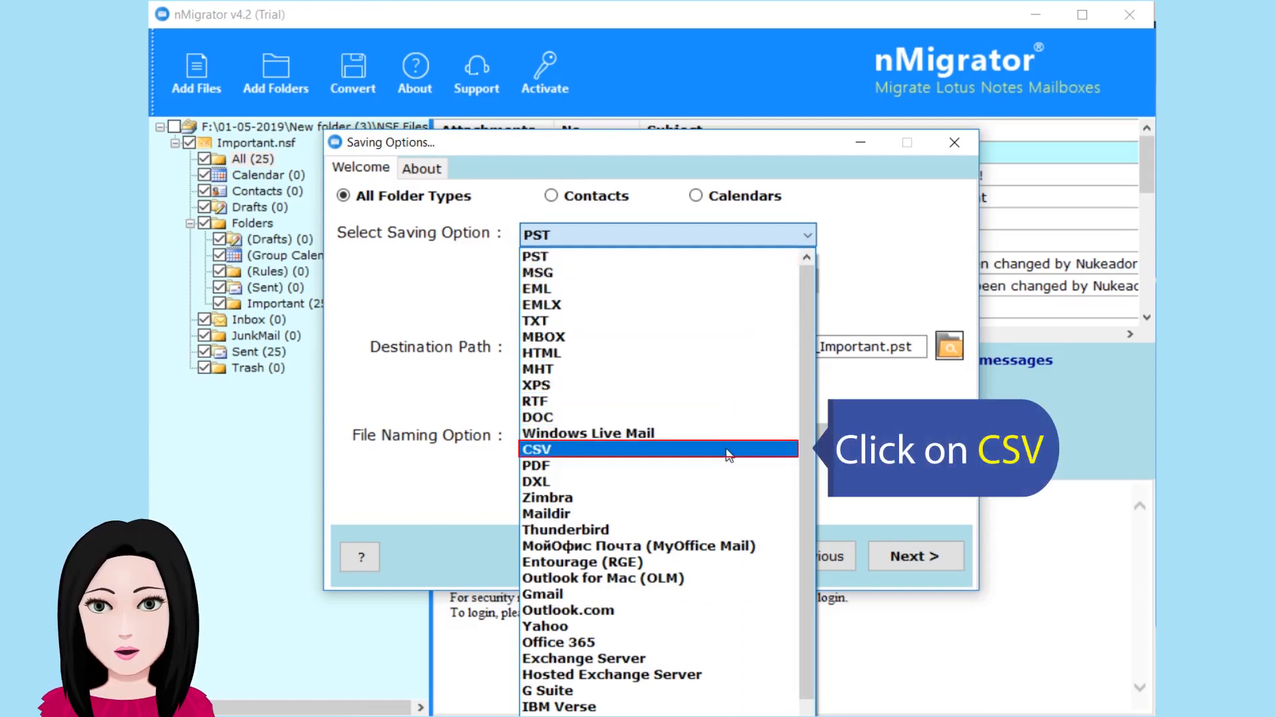
click(540, 449)
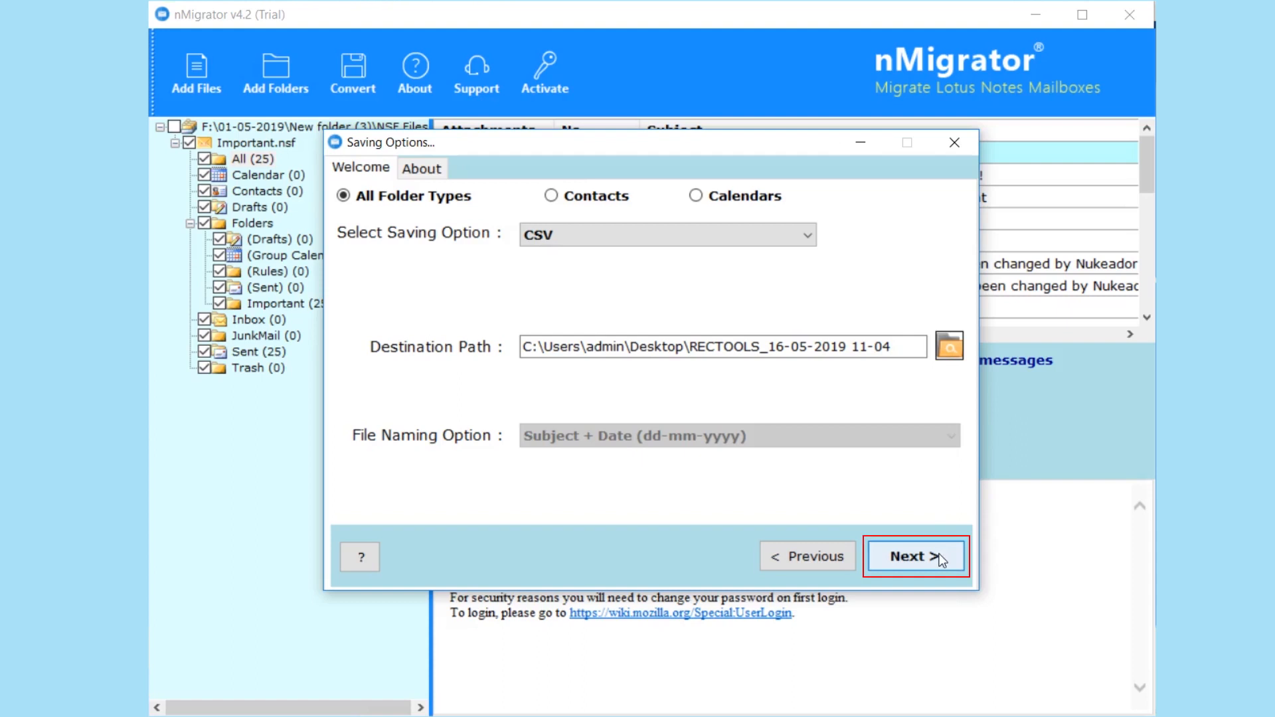
click(915, 556)
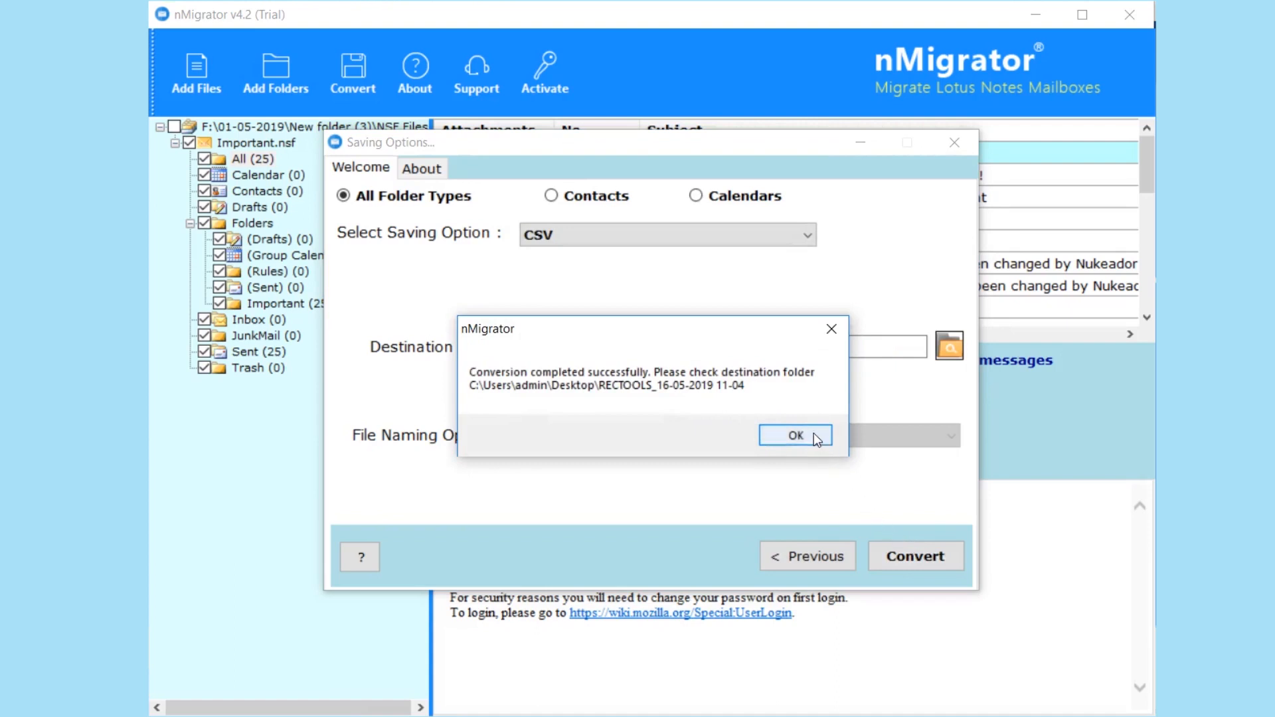
Dismiss the completion message and open the converted Important.nsf folder in File Explorer.
click(796, 435)
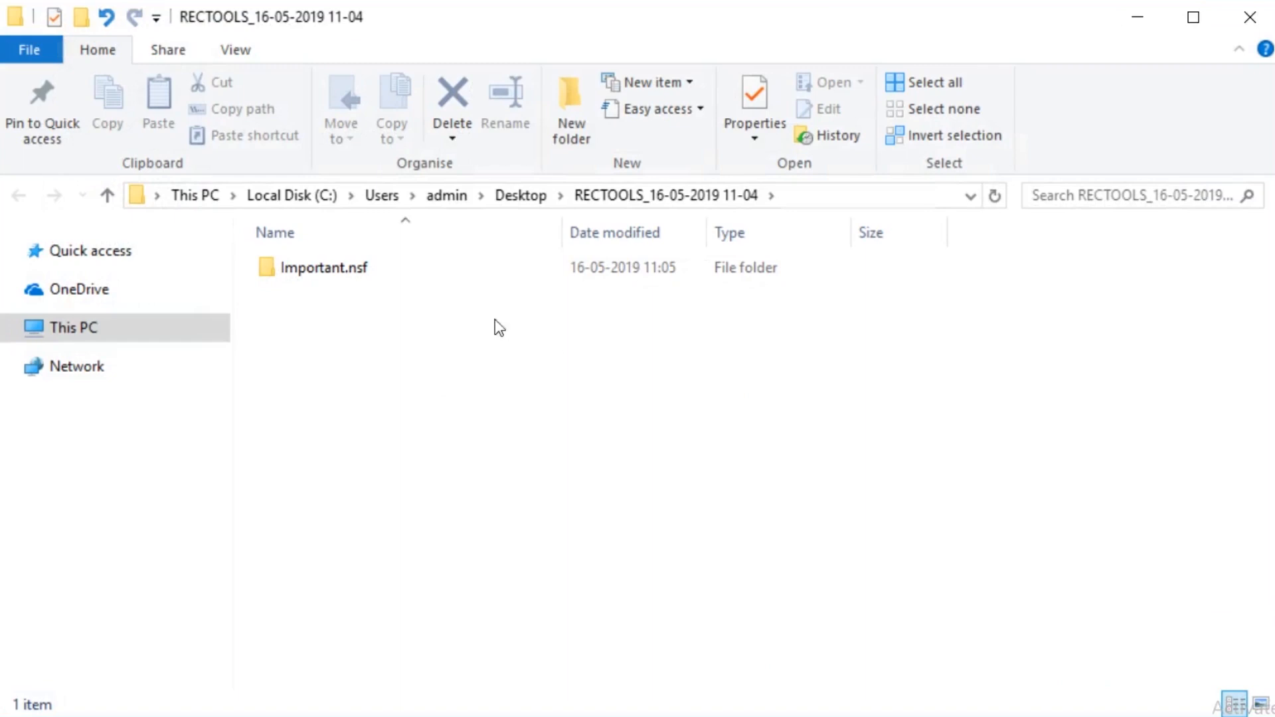
double_click(324, 267)
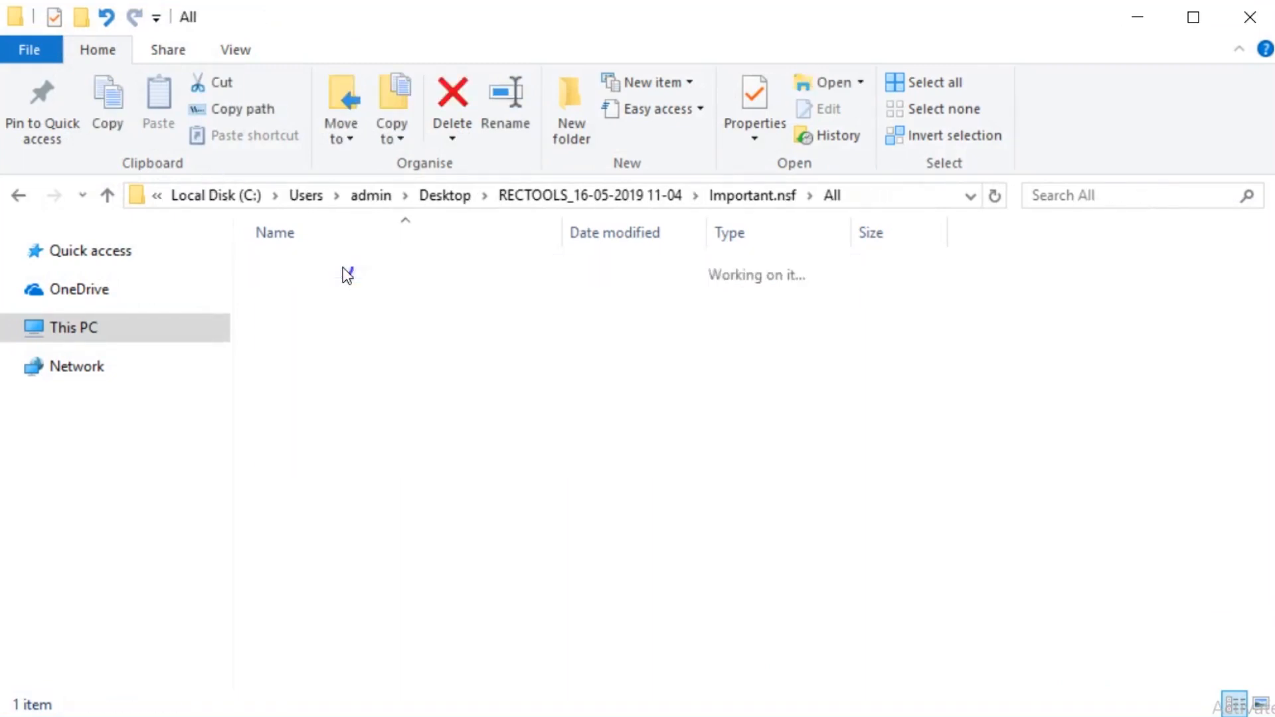